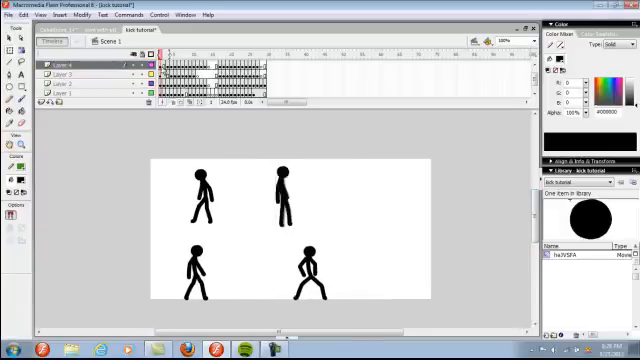
- Turn on onion skin for the kick and brush a thick black stroke left of the stage
left_click(283, 192)
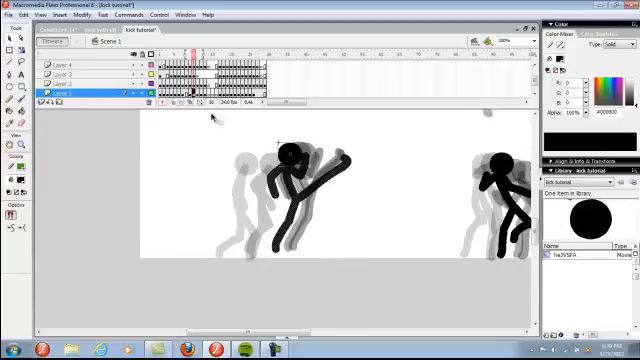
left_click_drag(70, 225, 160, 170)
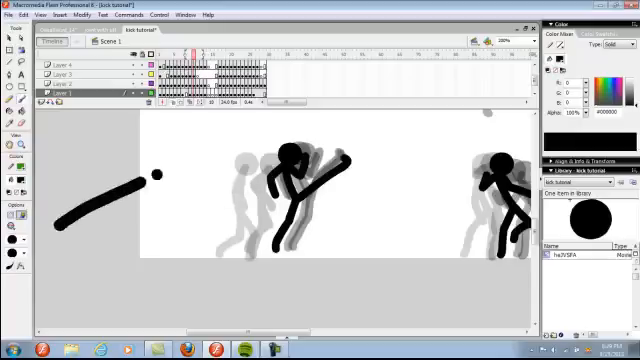